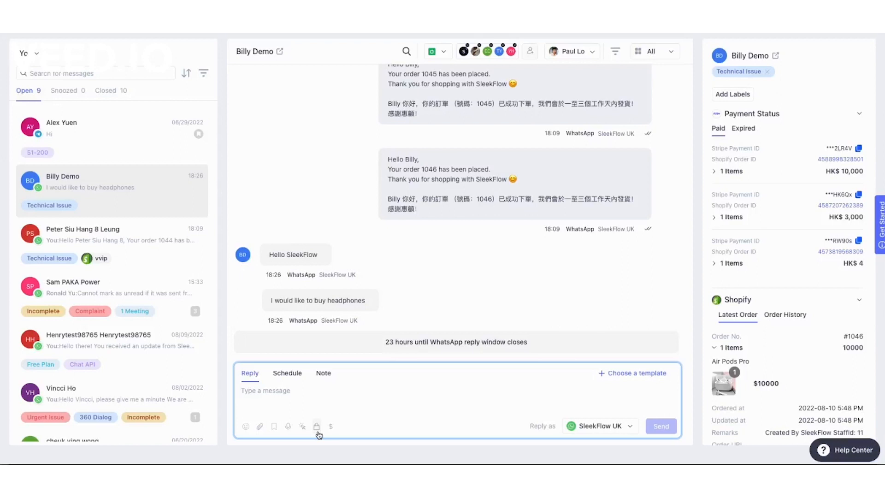
# - Add Air Pods Pro to the cart and share product info for both cart products with Billy Demo
pyautogui.click(331, 426)
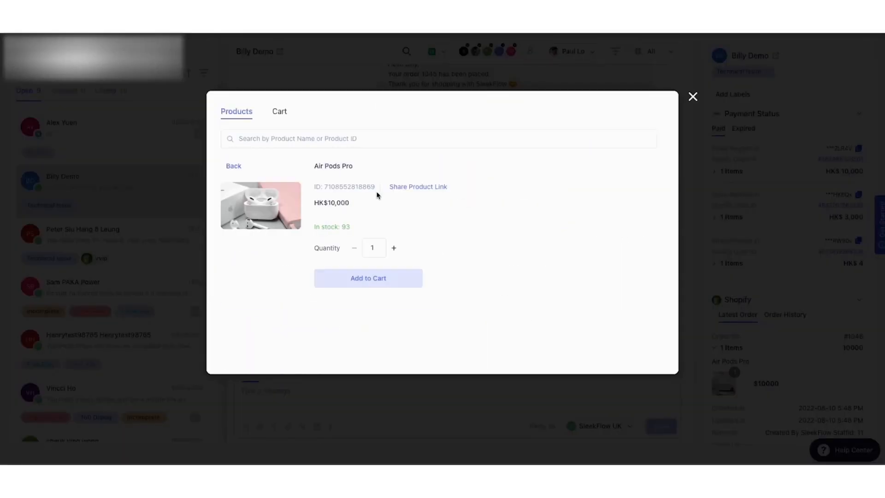
pyautogui.click(368, 277)
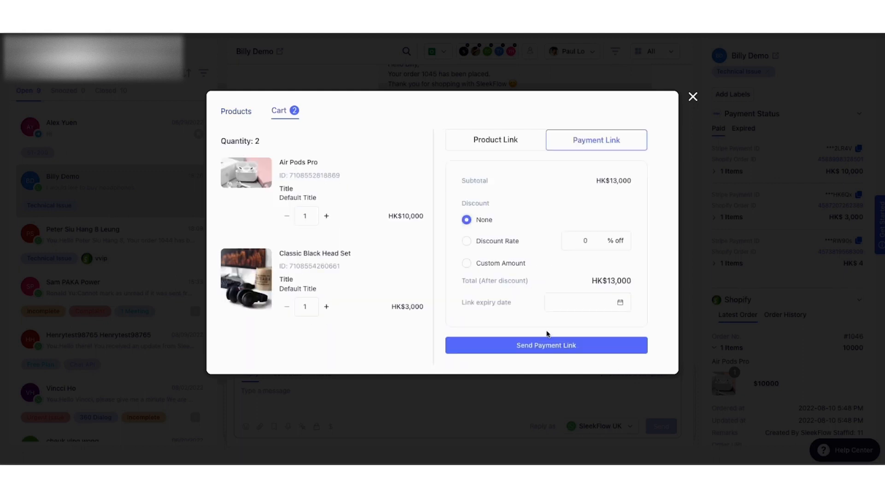
pyautogui.click(495, 139)
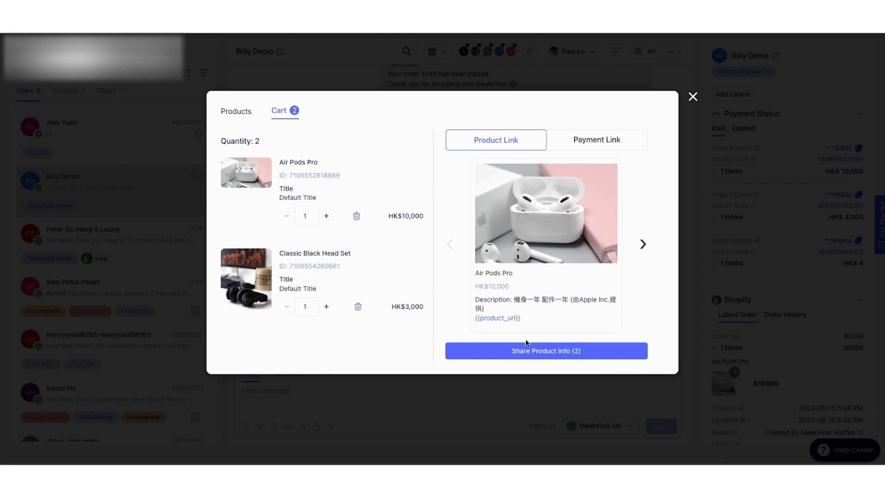
pyautogui.click(545, 351)
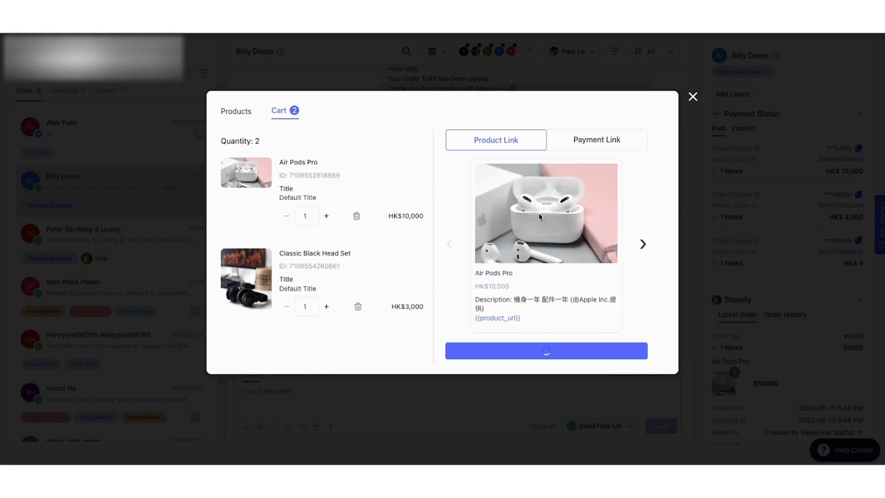
pyautogui.click(546, 351)
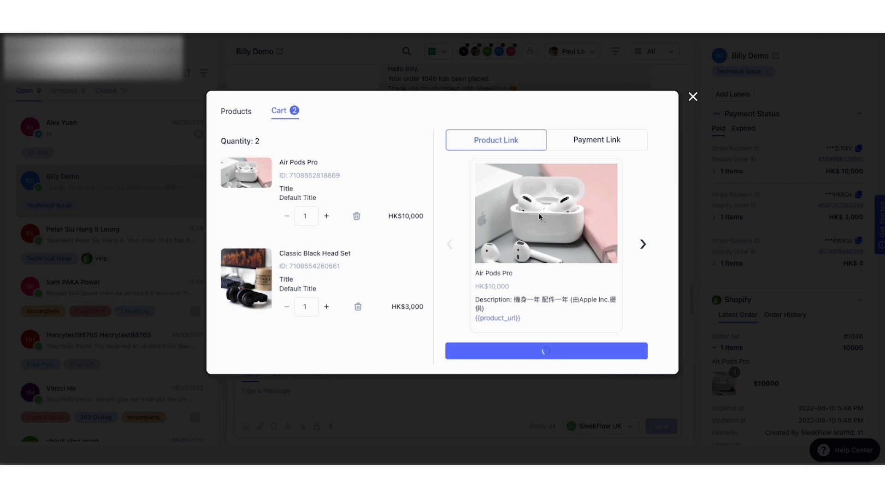
pyautogui.click(545, 350)
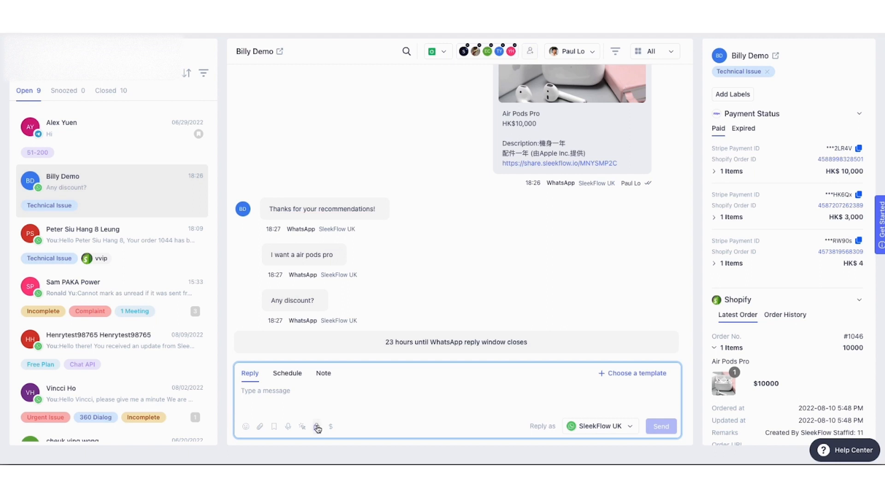
# - From the cart, apply a custom 9996 discount and generate the HK$4 Air Pods Pro payment link
pyautogui.click(331, 426)
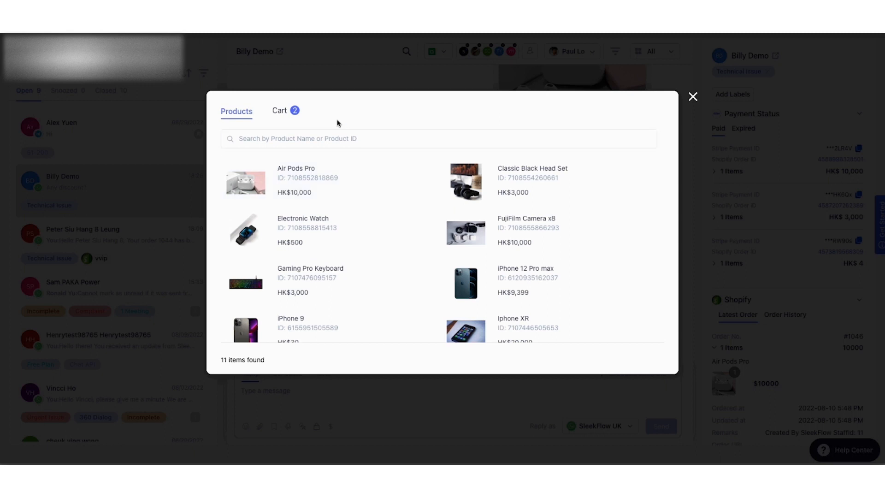
pyautogui.click(280, 111)
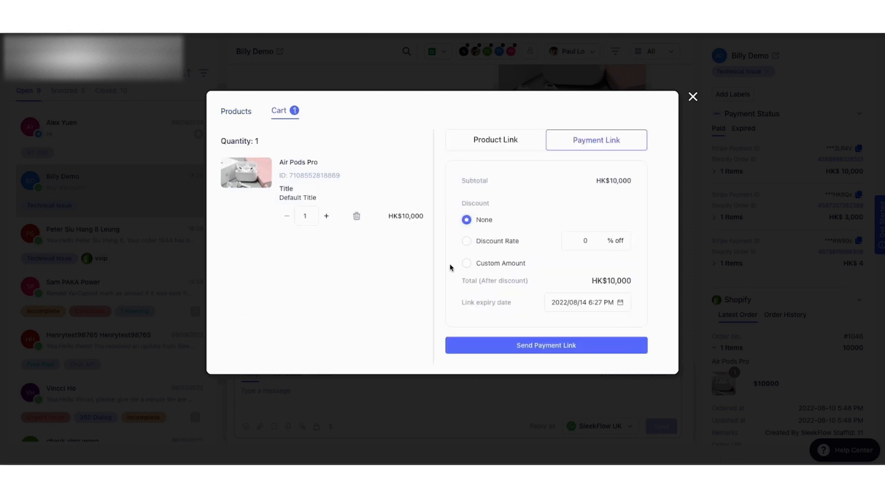
pyautogui.click(466, 262)
pyautogui.write('9996')
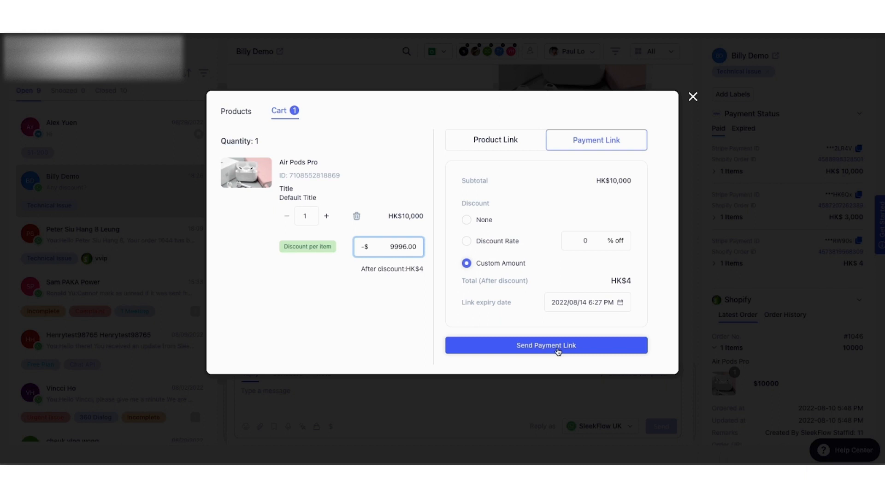
pyautogui.click(544, 345)
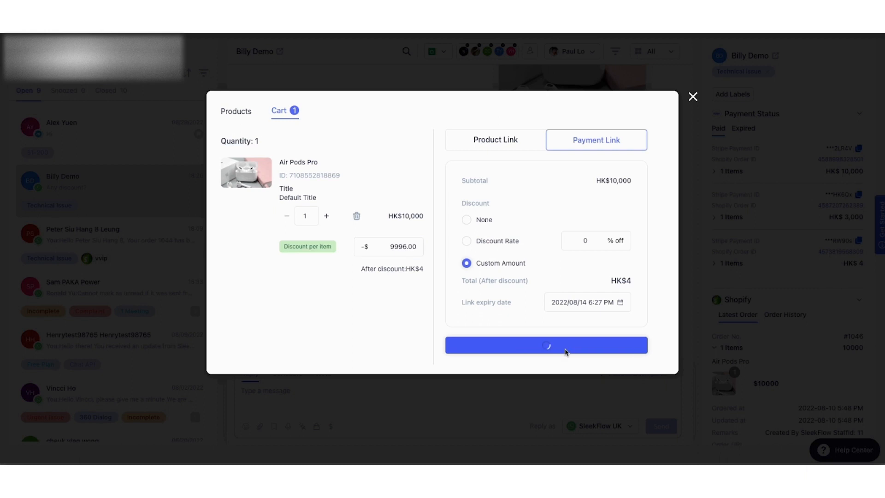
pyautogui.click(545, 344)
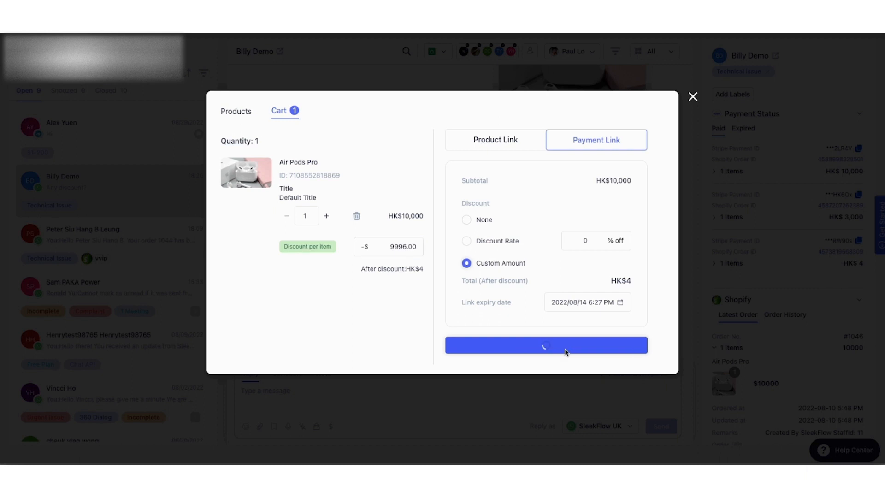
pyautogui.click(545, 345)
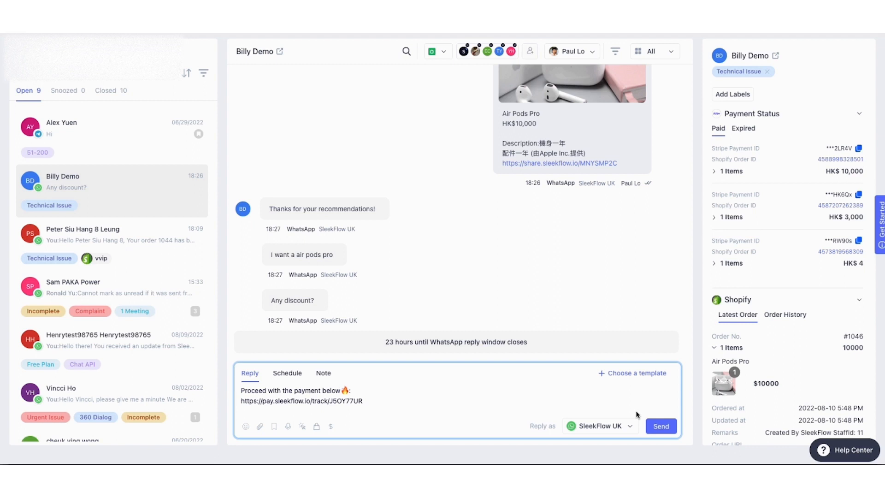
pyautogui.click(660, 426)
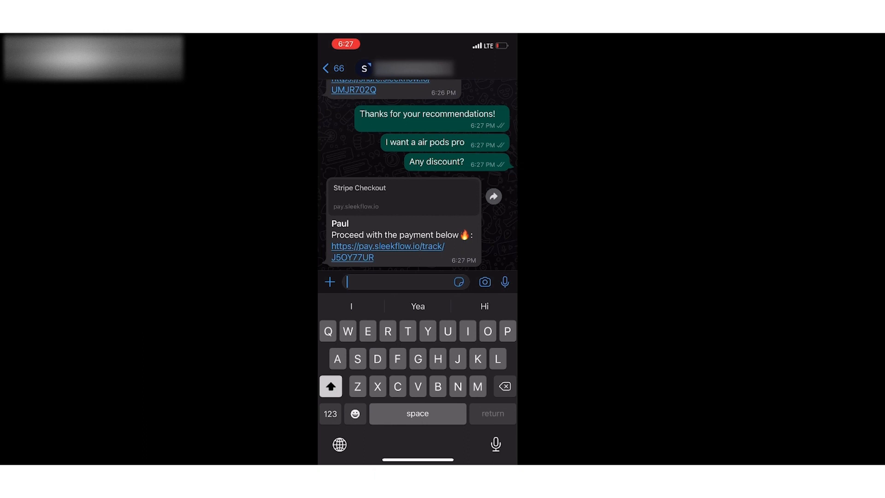
# - Follow the pay.sleekflow.io link in WhatsApp to reach the HK$4.00 Stripe checkout
pyautogui.click(387, 251)
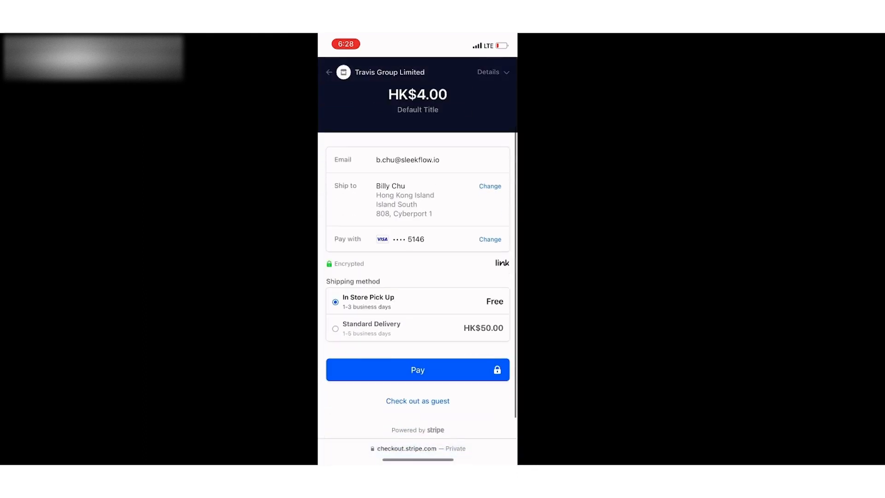
# - Pay the HK$4.00 order with In Store Pick Up kept as the shipping method
pyautogui.click(417, 370)
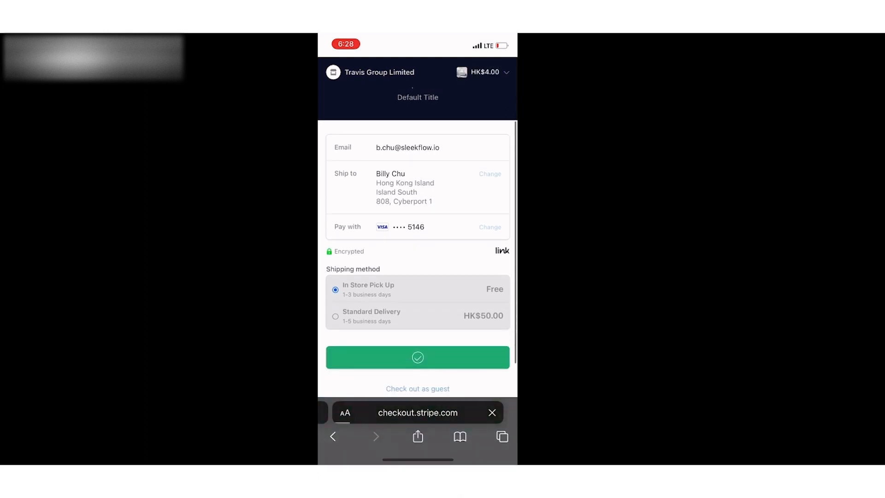
pyautogui.click(418, 357)
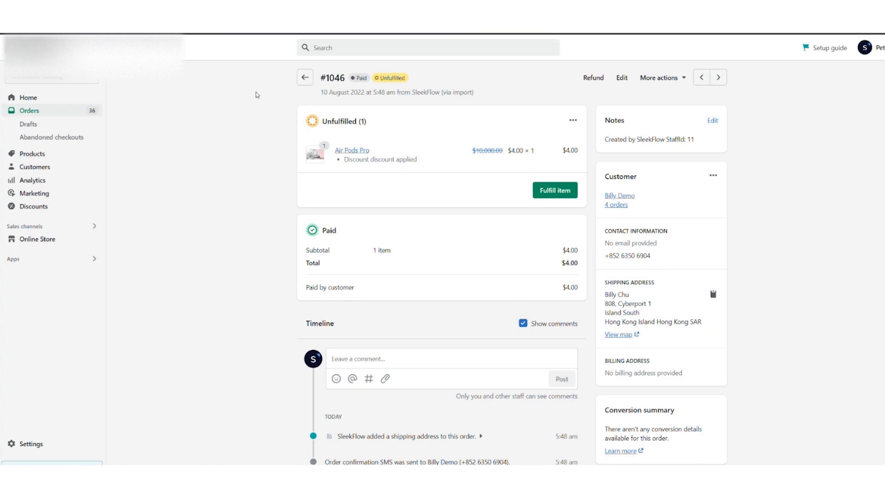
pyautogui.moveTo(423, 109)
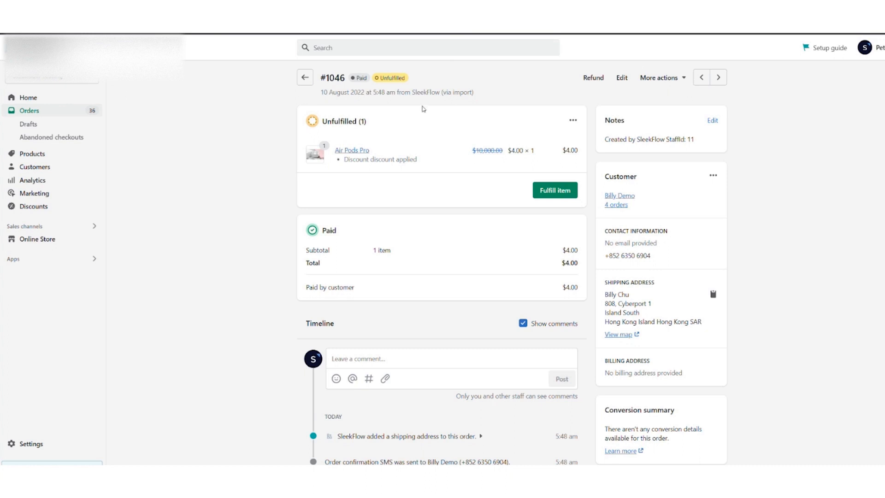
# - Fulfill the Air Pods Pro item on Shopify order #1046 and confirm the fulfillment
pyautogui.click(554, 190)
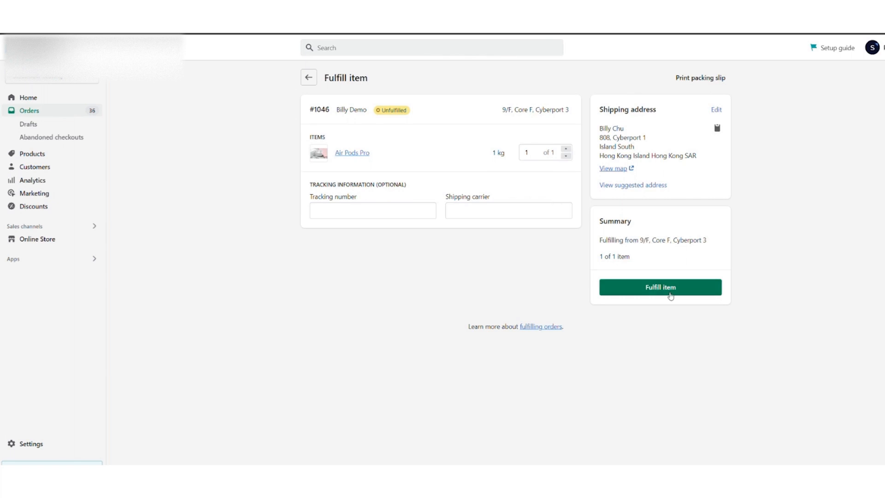
pyautogui.click(660, 286)
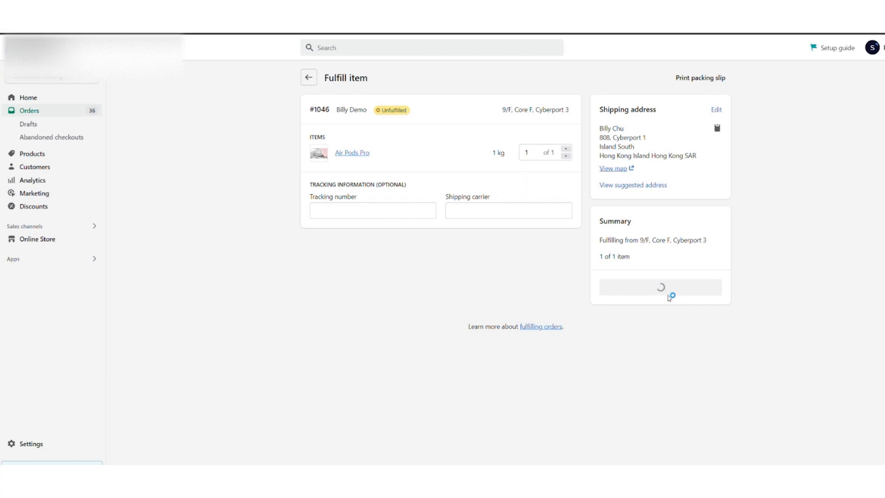
pyautogui.click(659, 287)
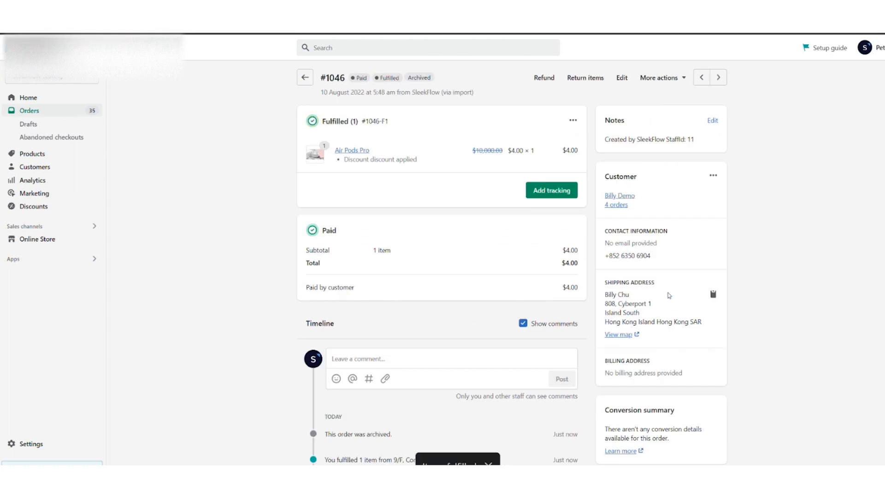